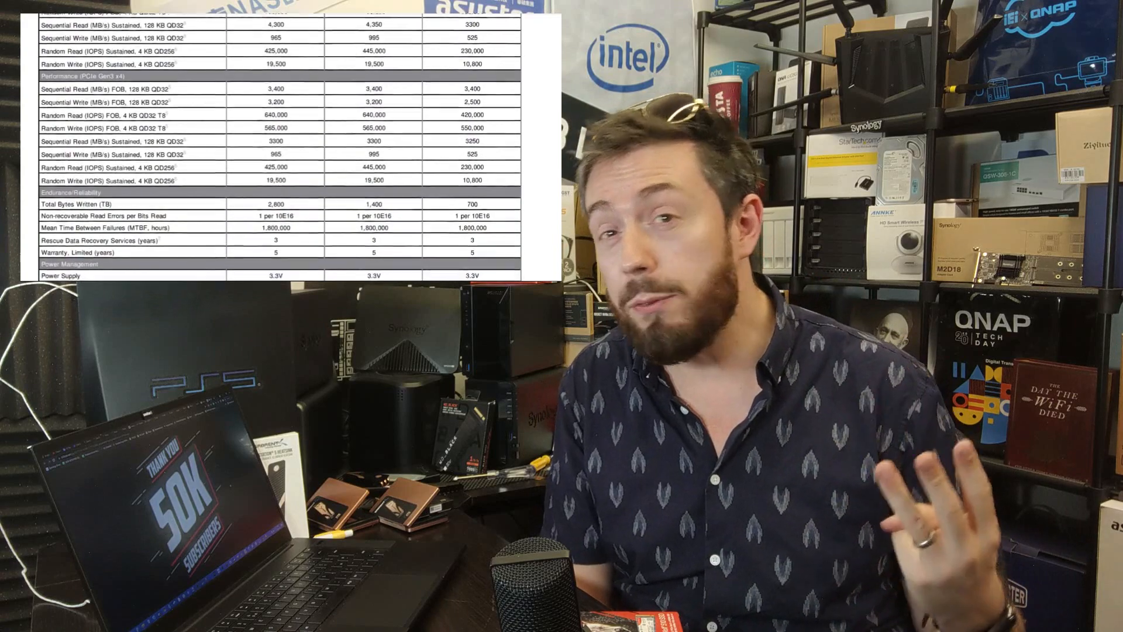
{"action": "scroll", "scroll_direction": "down", "scroll_amount": 3}
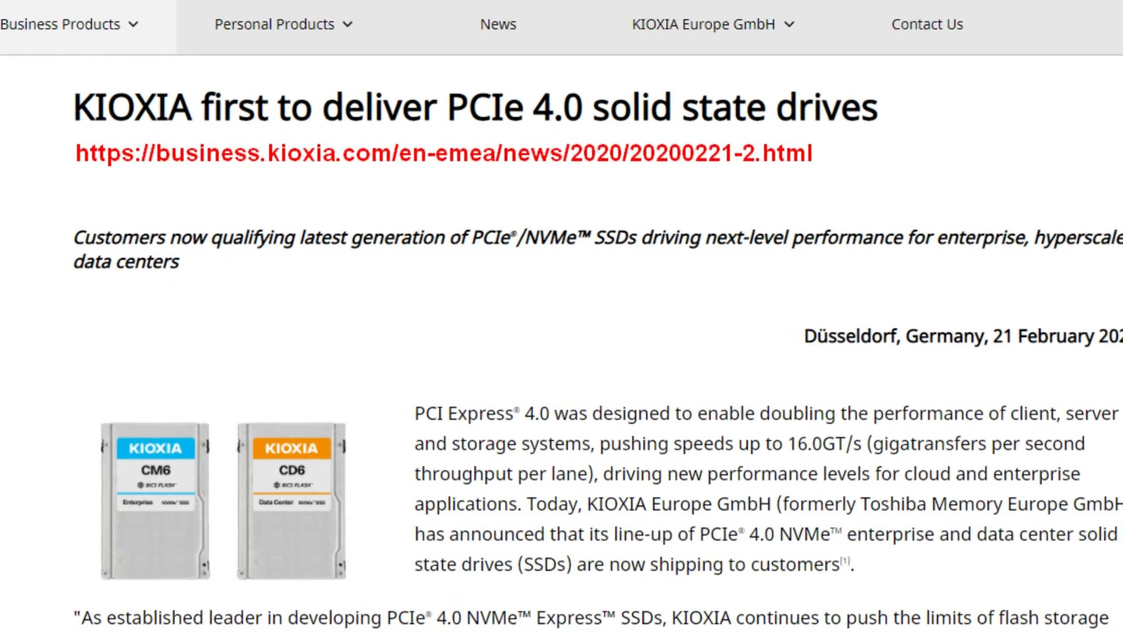
{"action": "scroll", "scroll_direction": "down", "scroll_amount": 3}
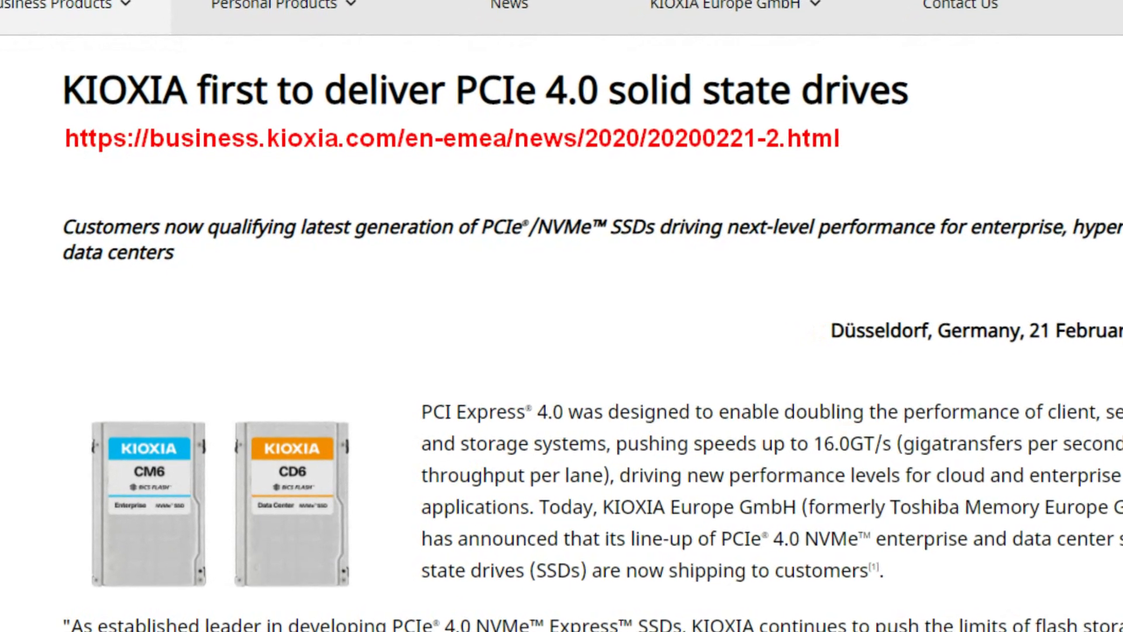
{"action": "scroll", "scroll_direction": "down", "scroll_amount": 3}
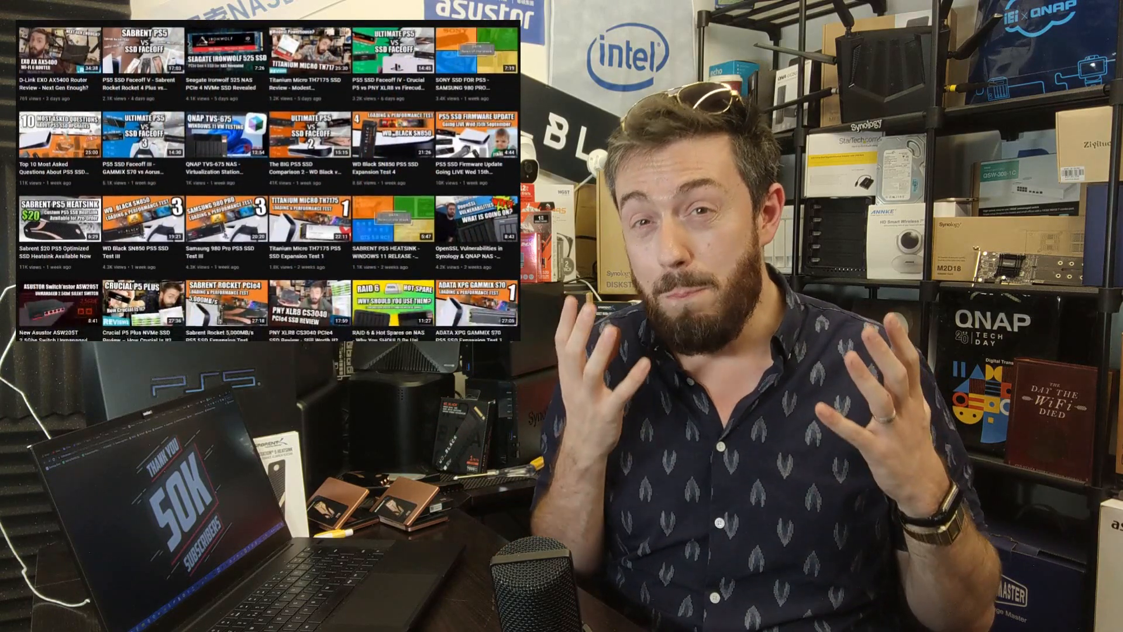
{"action": "scroll", "scroll_direction": "down", "scroll_amount": 3}
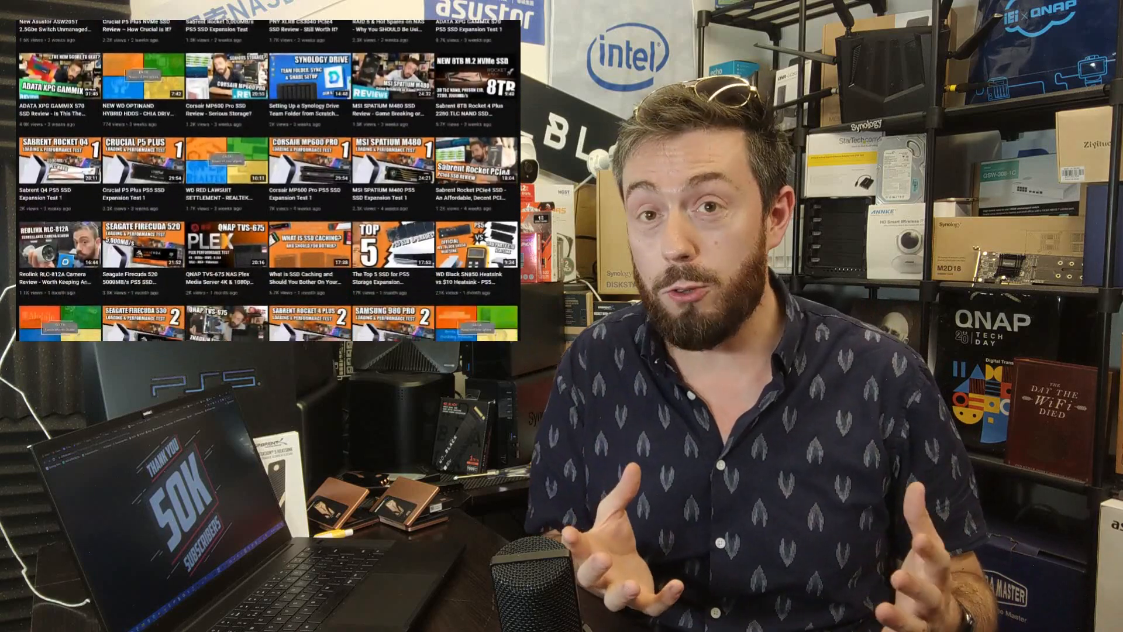